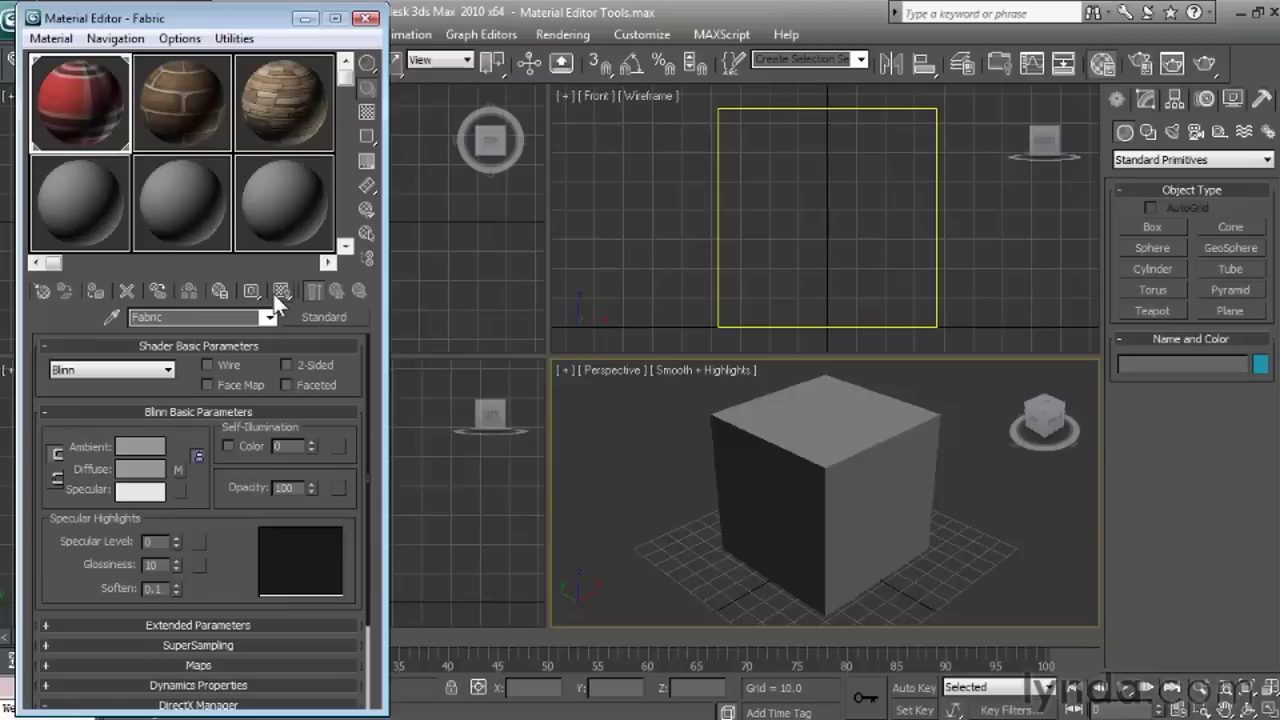
Step: Assign the red plaid Fabric material to the box and check it in a test render
{"action": "left_click", "coordinate": [284, 292]}
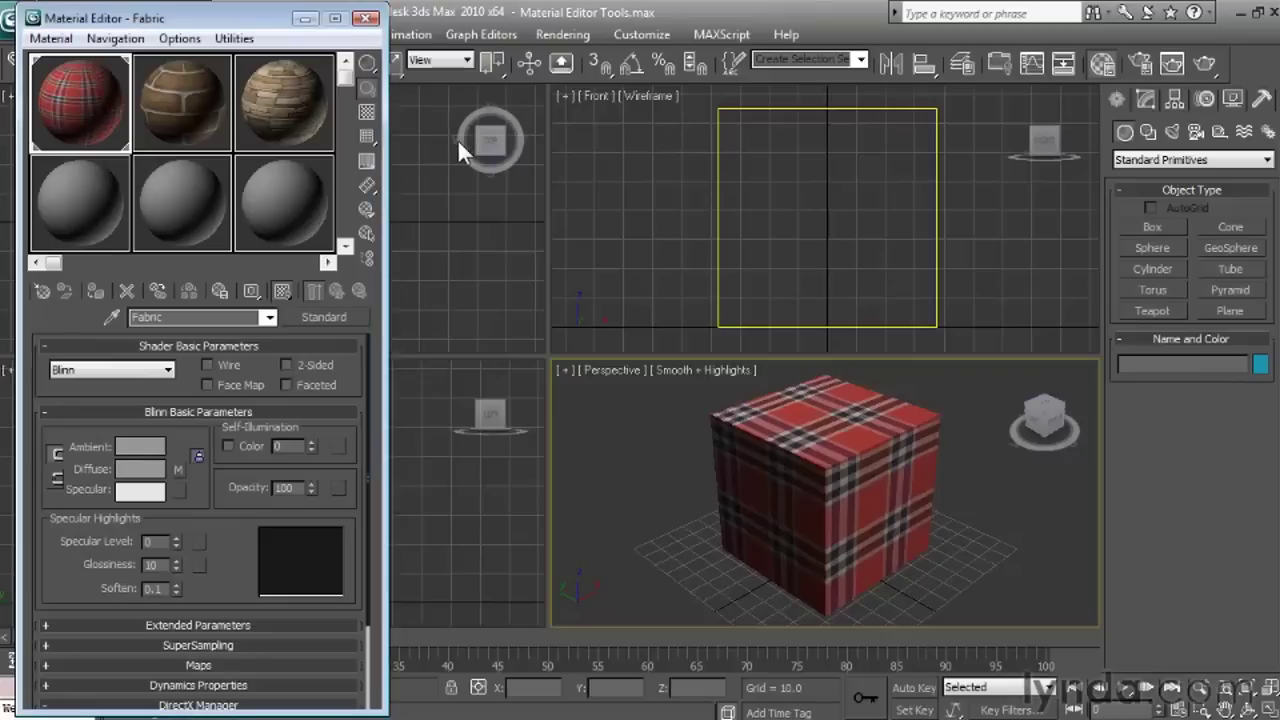
{"action": "mouse_move", "coordinate": [464, 150]}
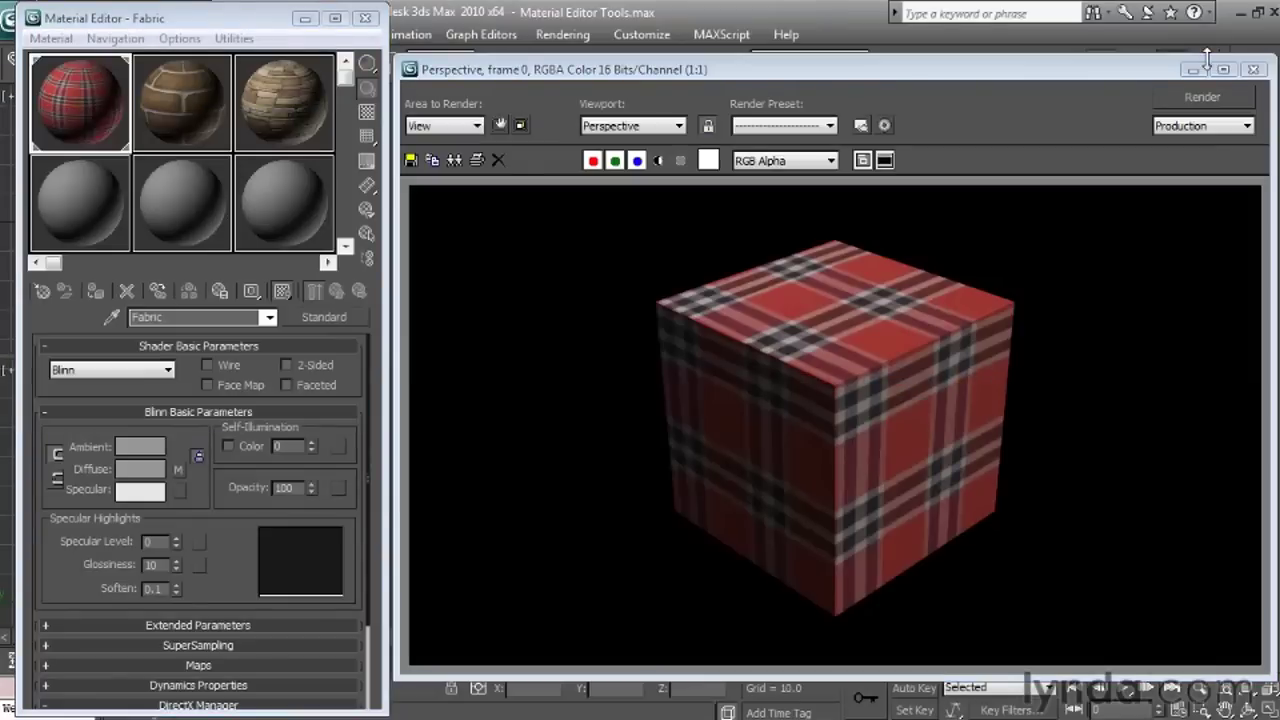
{"action": "left_click", "coordinate": [1252, 68]}
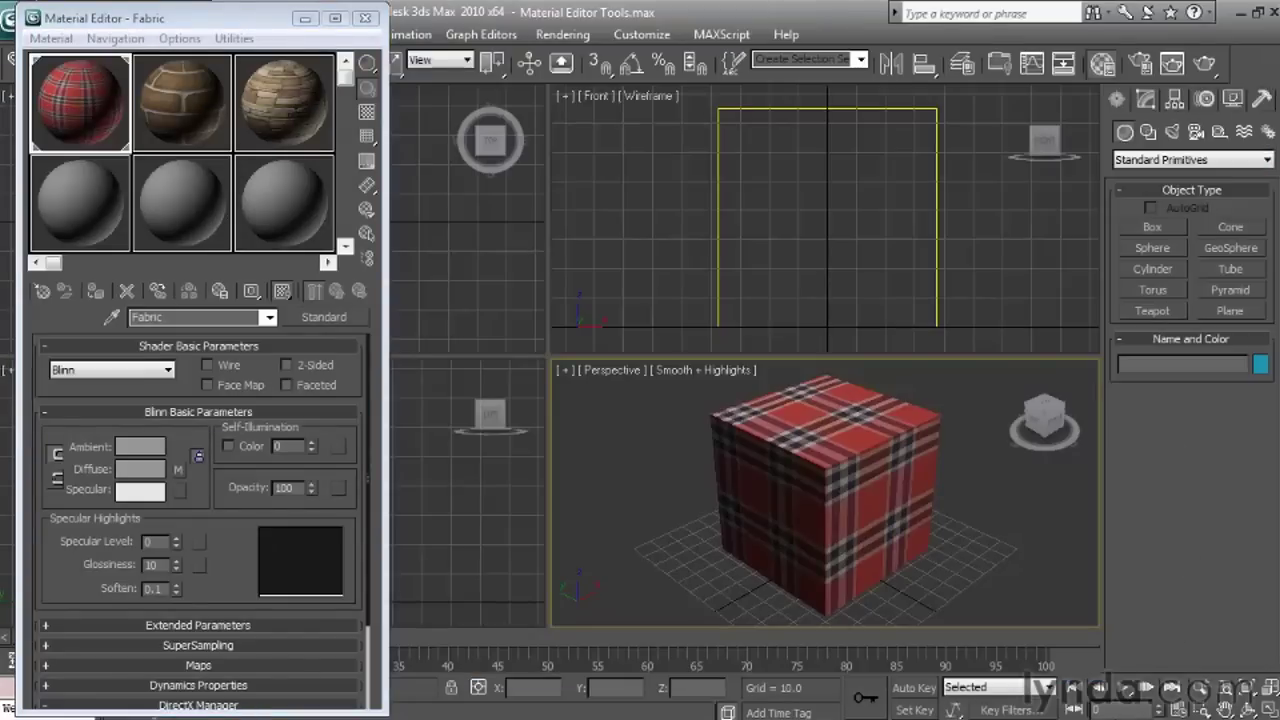
{"action": "mouse_move", "coordinate": [368, 96]}
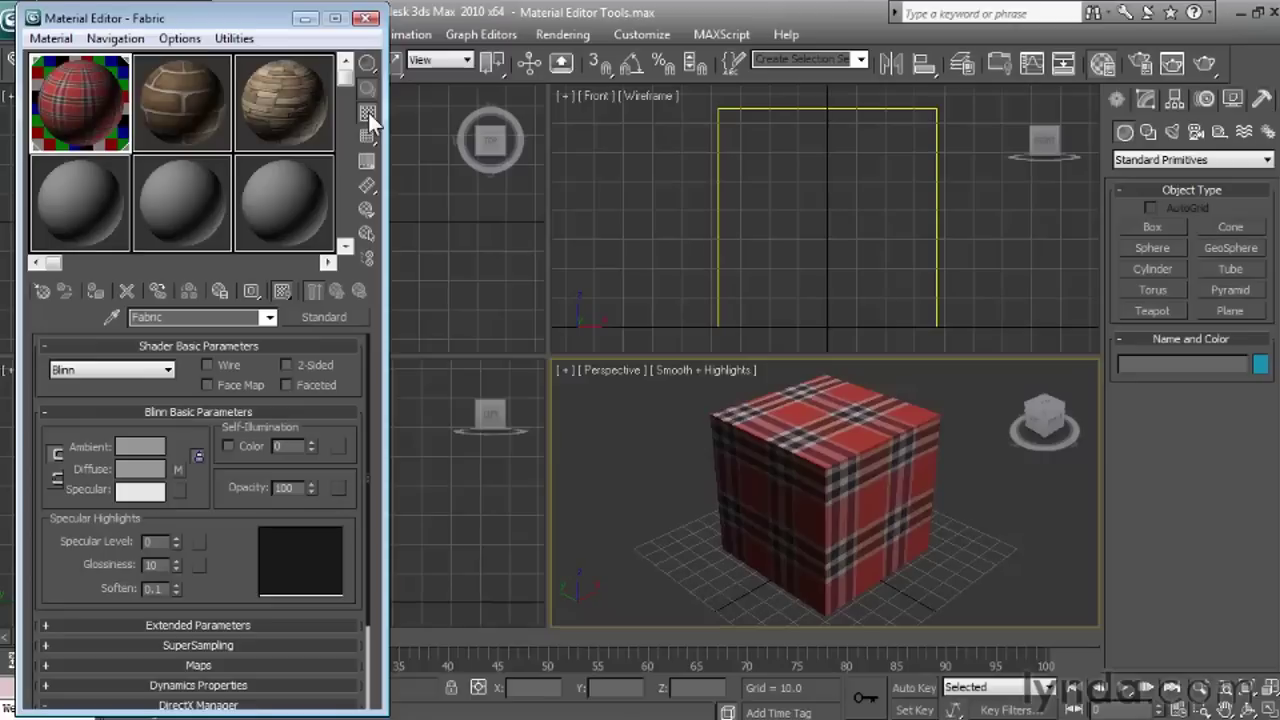
{"action": "mouse_move", "coordinate": [224, 82]}
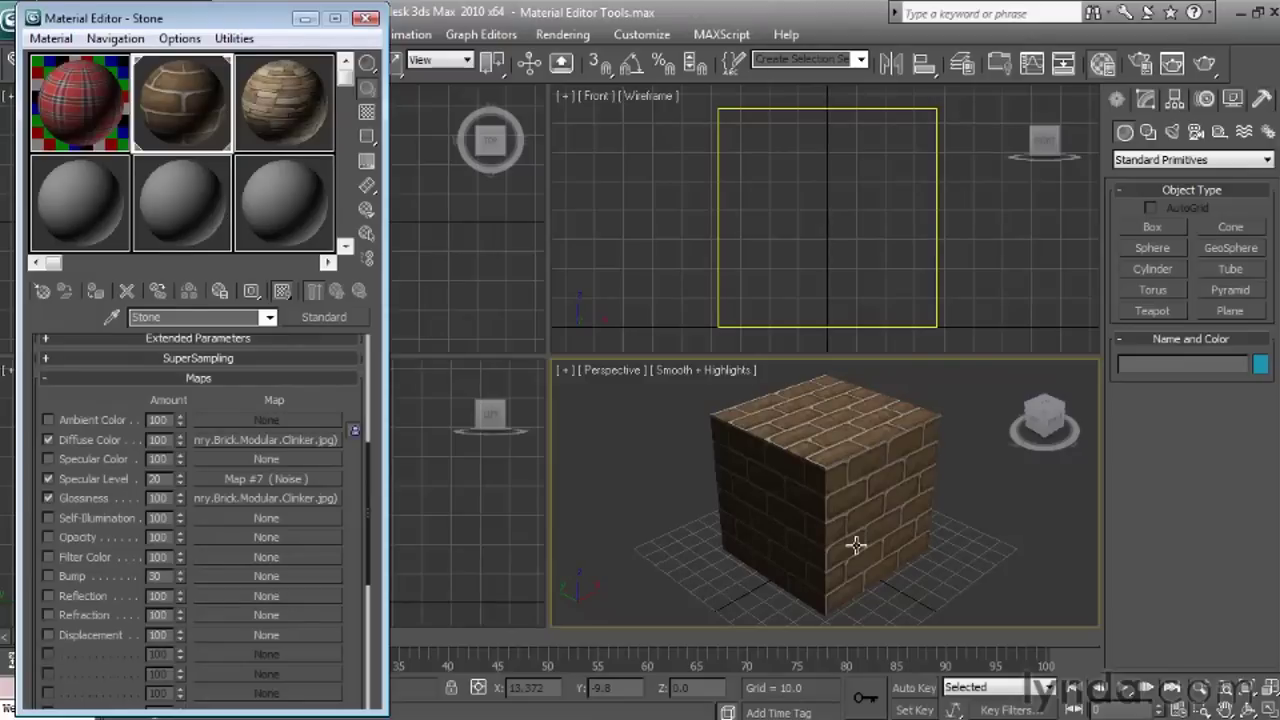
{"action": "mouse_move", "coordinate": [368, 260]}
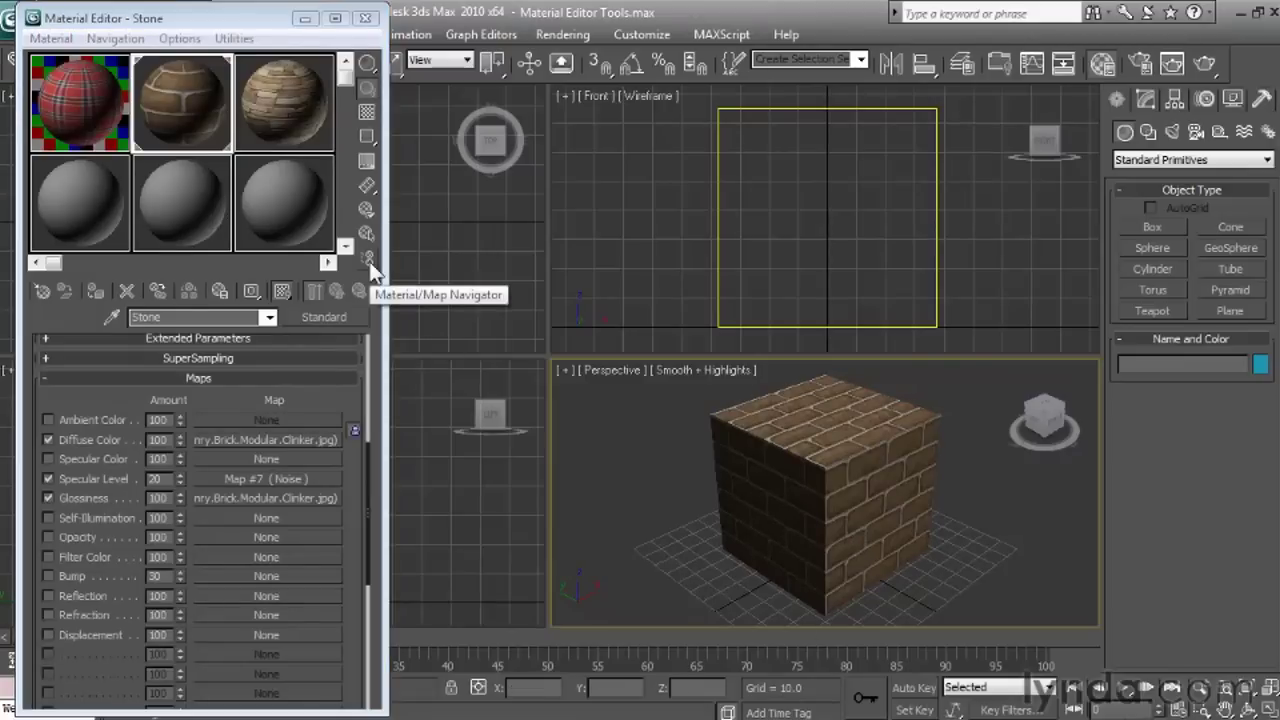
Step: Show the Stone material's map tree in the Material/Map Navigator and load its Glossiness brick bitmap
{"action": "left_click", "coordinate": [366, 258]}
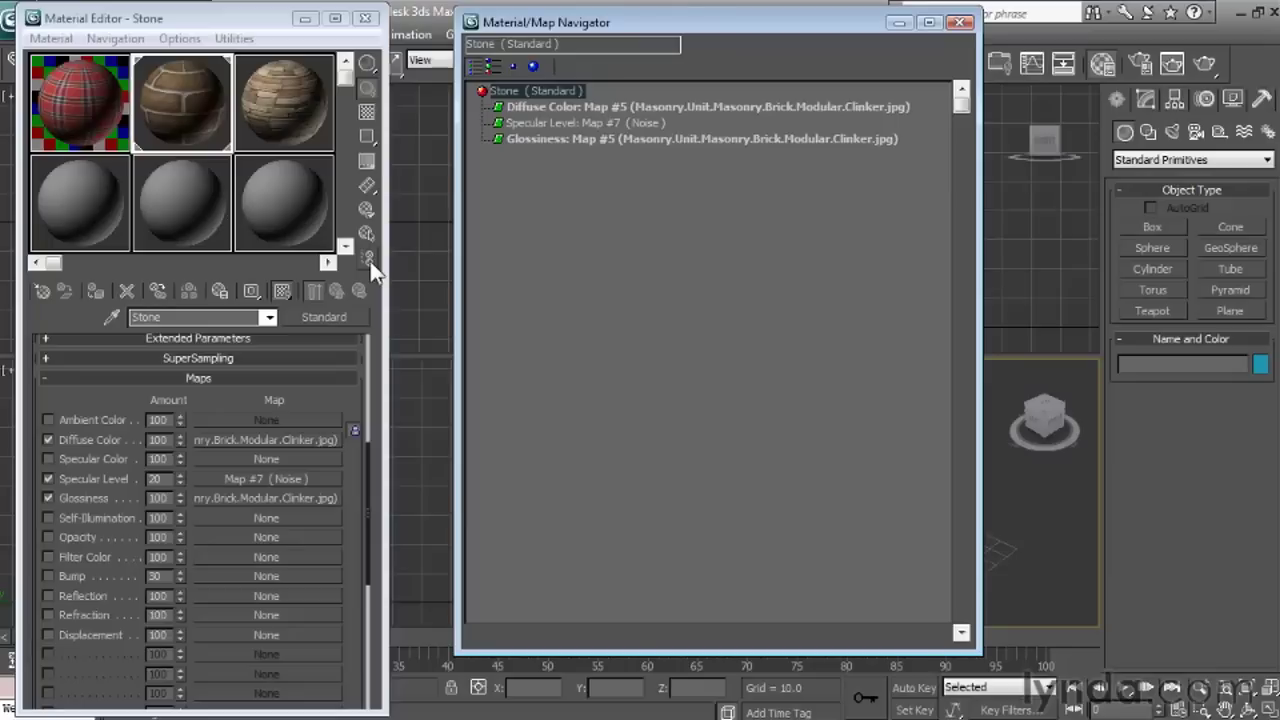
{"action": "mouse_move", "coordinate": [570, 82]}
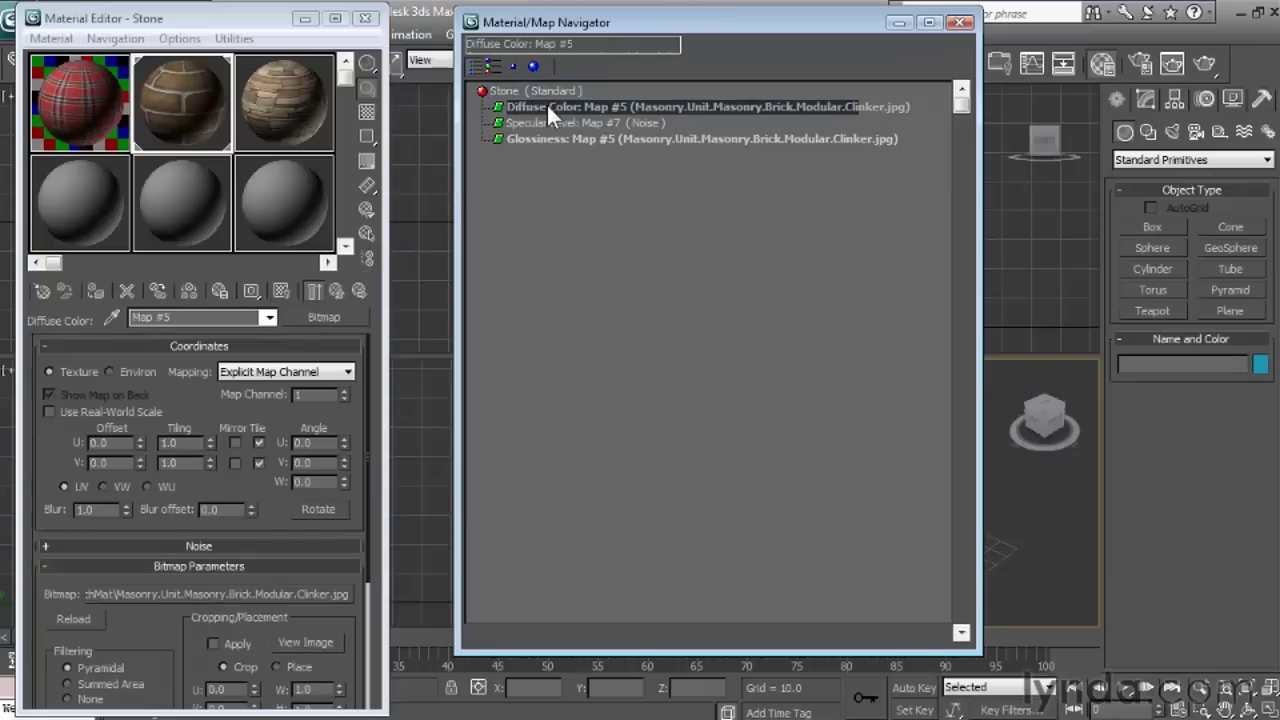
{"action": "mouse_move", "coordinate": [550, 132]}
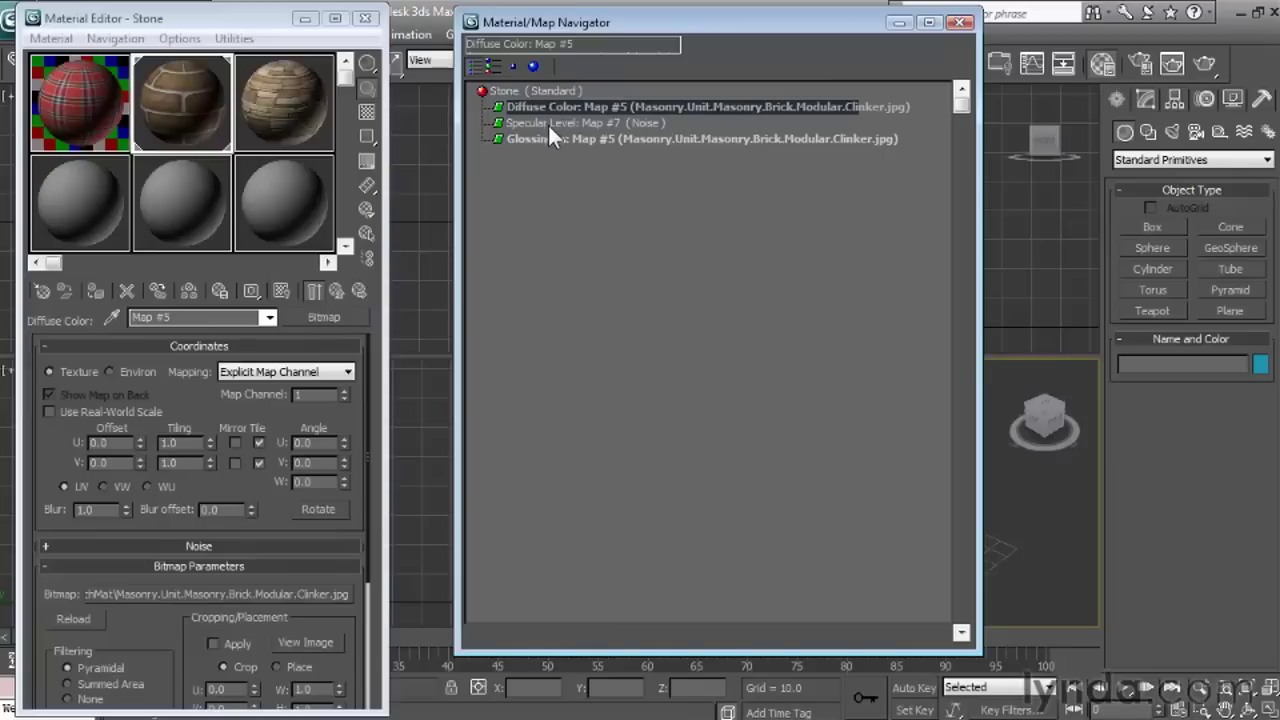
{"action": "left_click", "coordinate": [598, 122]}
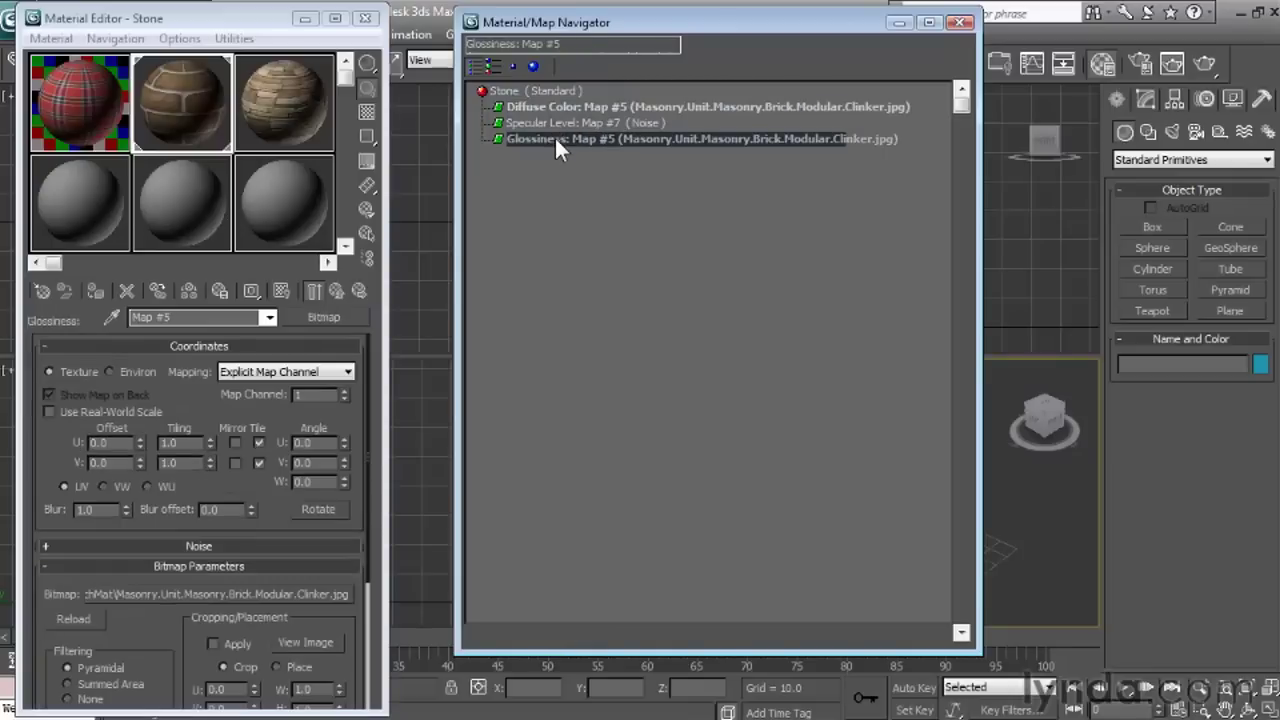
{"action": "mouse_move", "coordinate": [64, 310]}
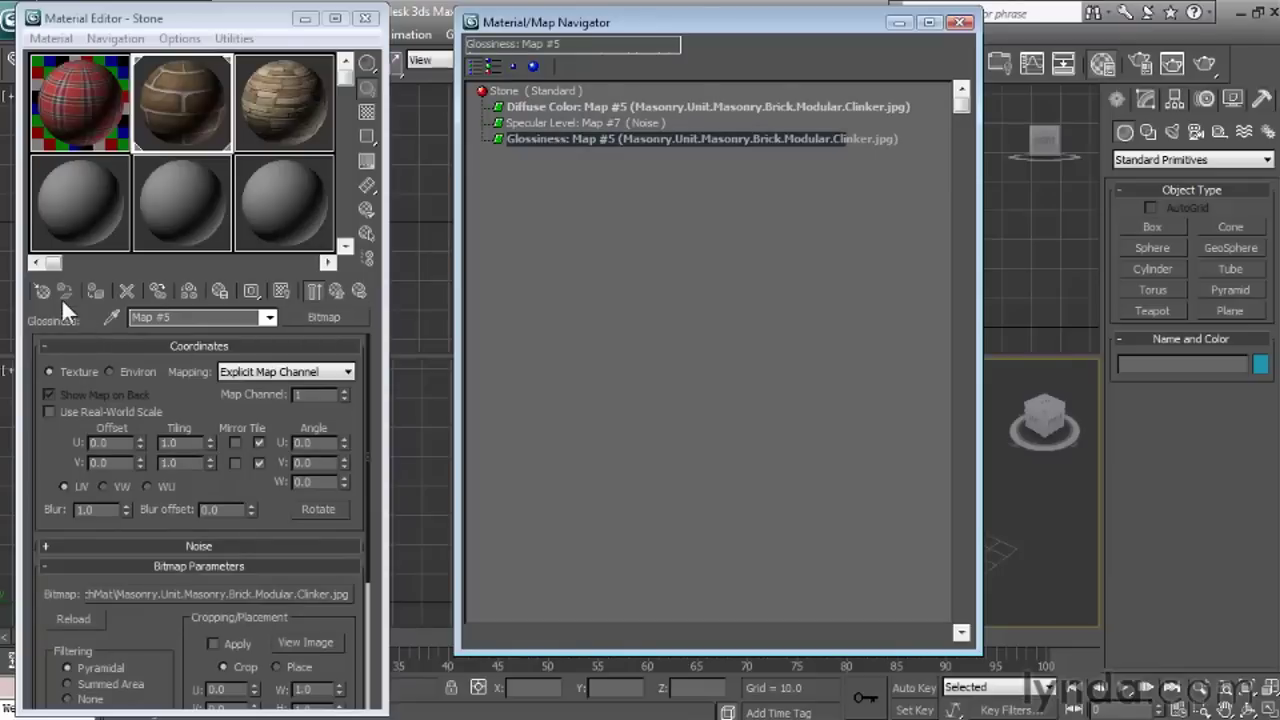
{"action": "mouse_move", "coordinate": [96, 356]}
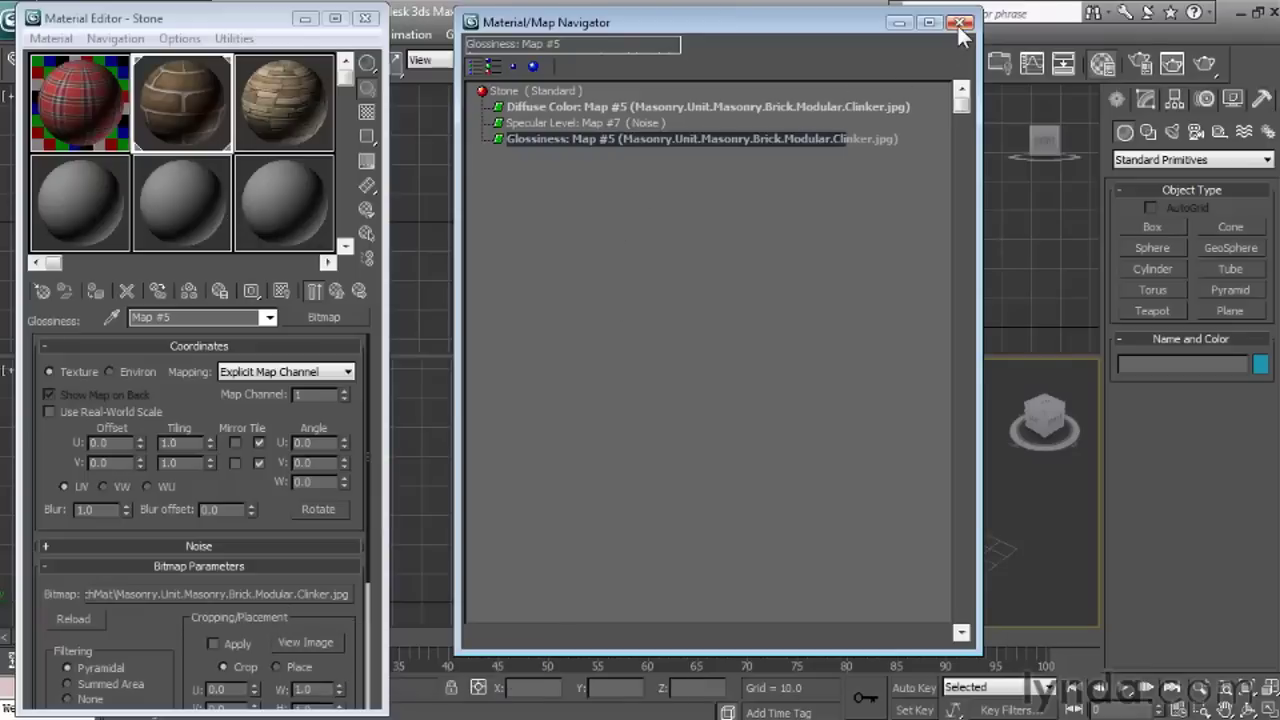
Step: Close the Material/Map Navigator, keeping the glossiness bitmap settings in the editor
{"action": "left_click", "coordinate": [960, 24]}
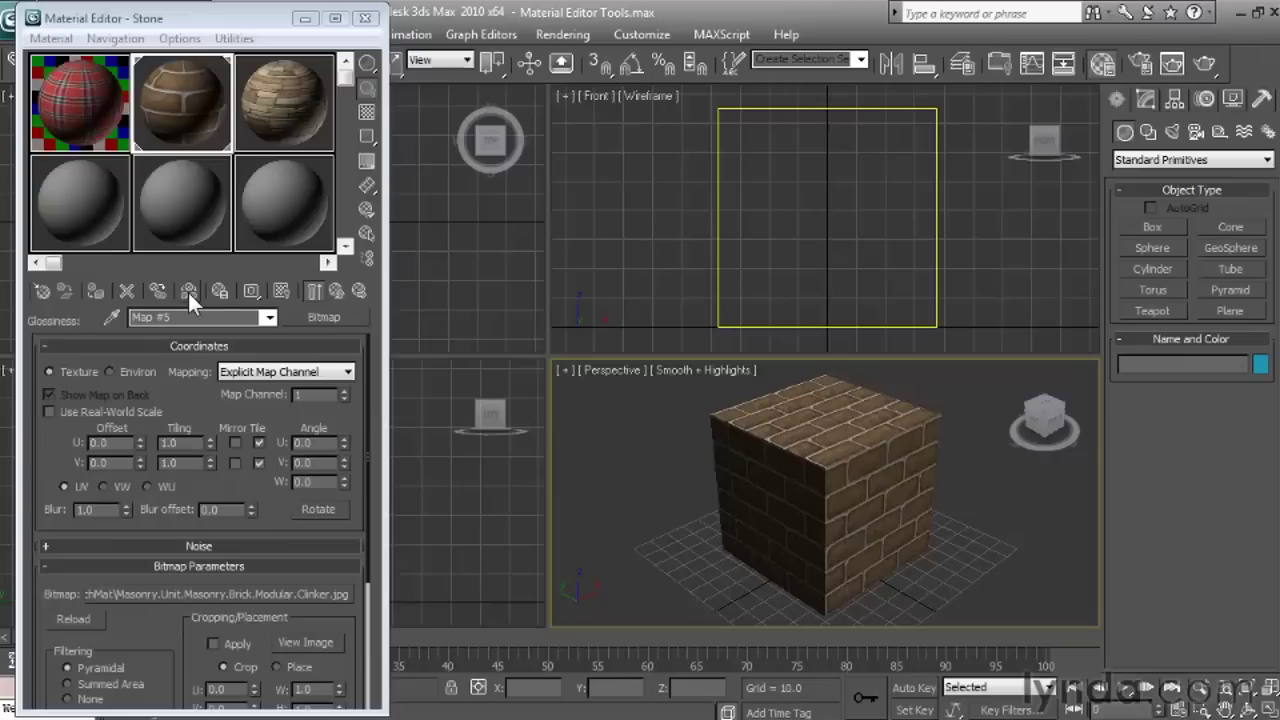
{"action": "mouse_move", "coordinate": [224, 156]}
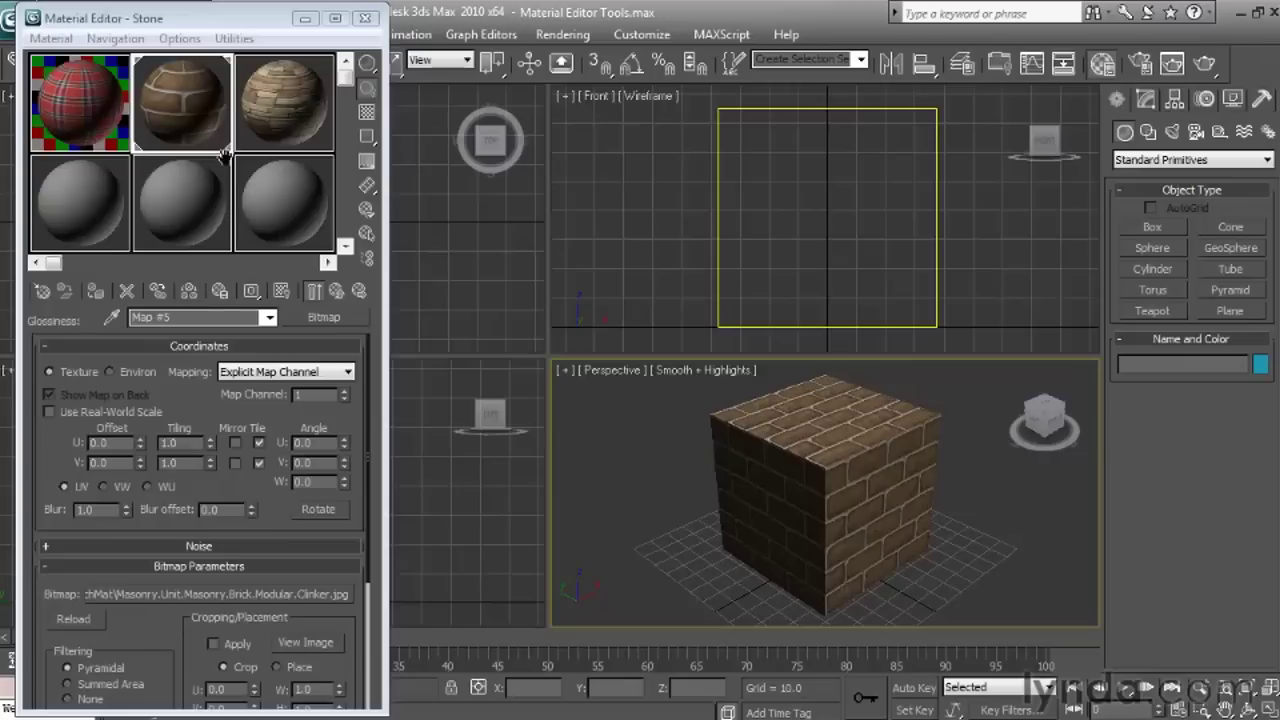
Step: Copy the Diffuse brick bitmap into Stone's Bump slot as an Instance
{"action": "left_click", "coordinate": [180, 204]}
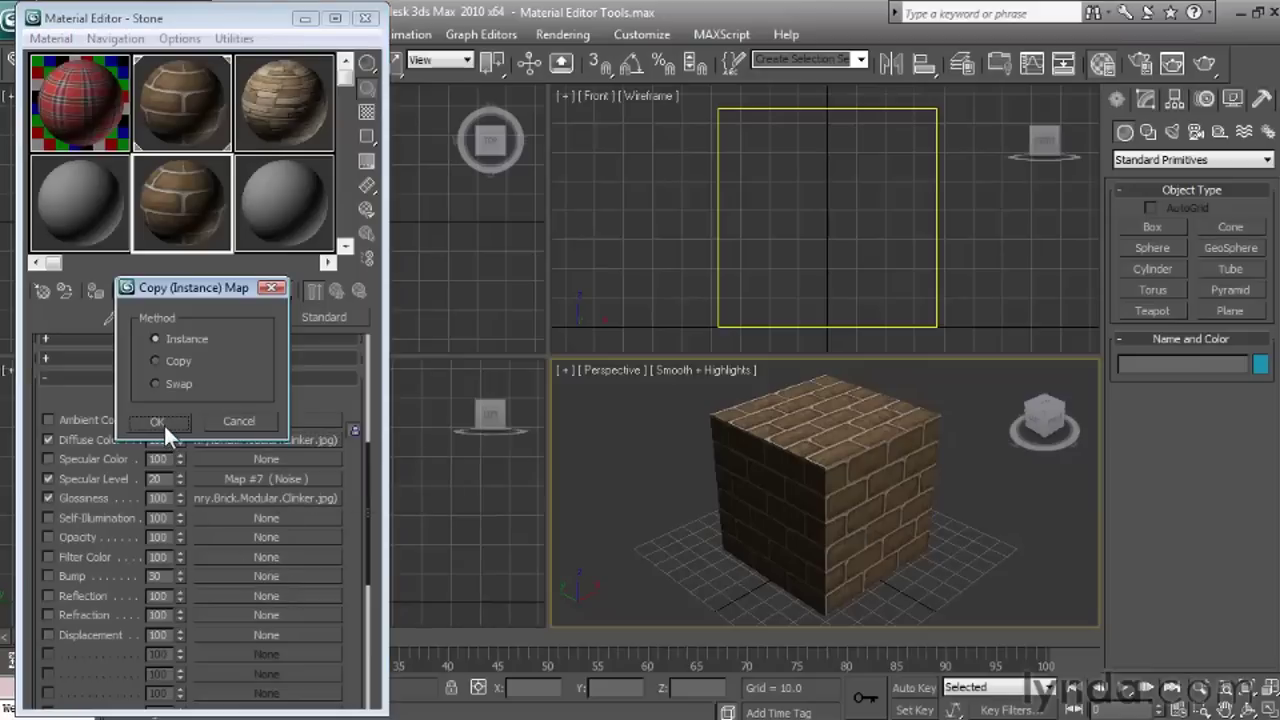
{"action": "left_click", "coordinate": [158, 420]}
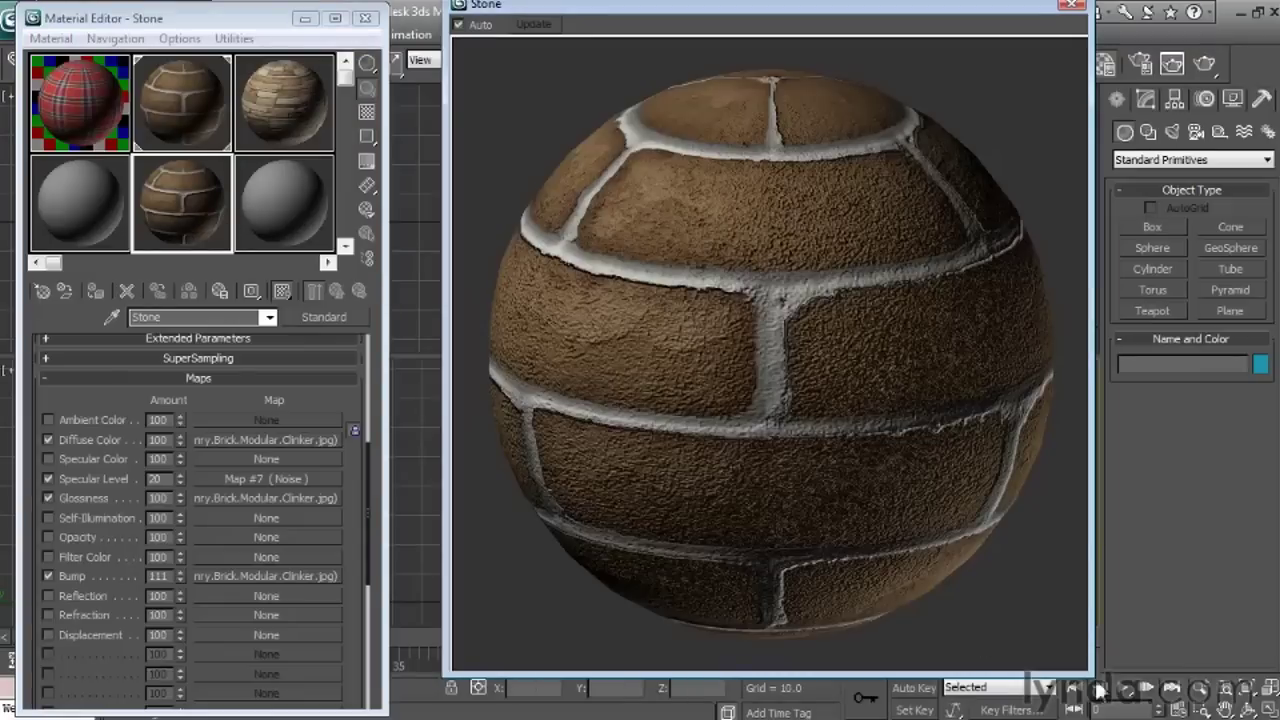
Step: Magnify the Stone sample sphere and load the Bump map's brick bitmap settings
{"action": "left_click_drag", "start_coordinate": [1076, 670], "coordinate": [824, 450]}
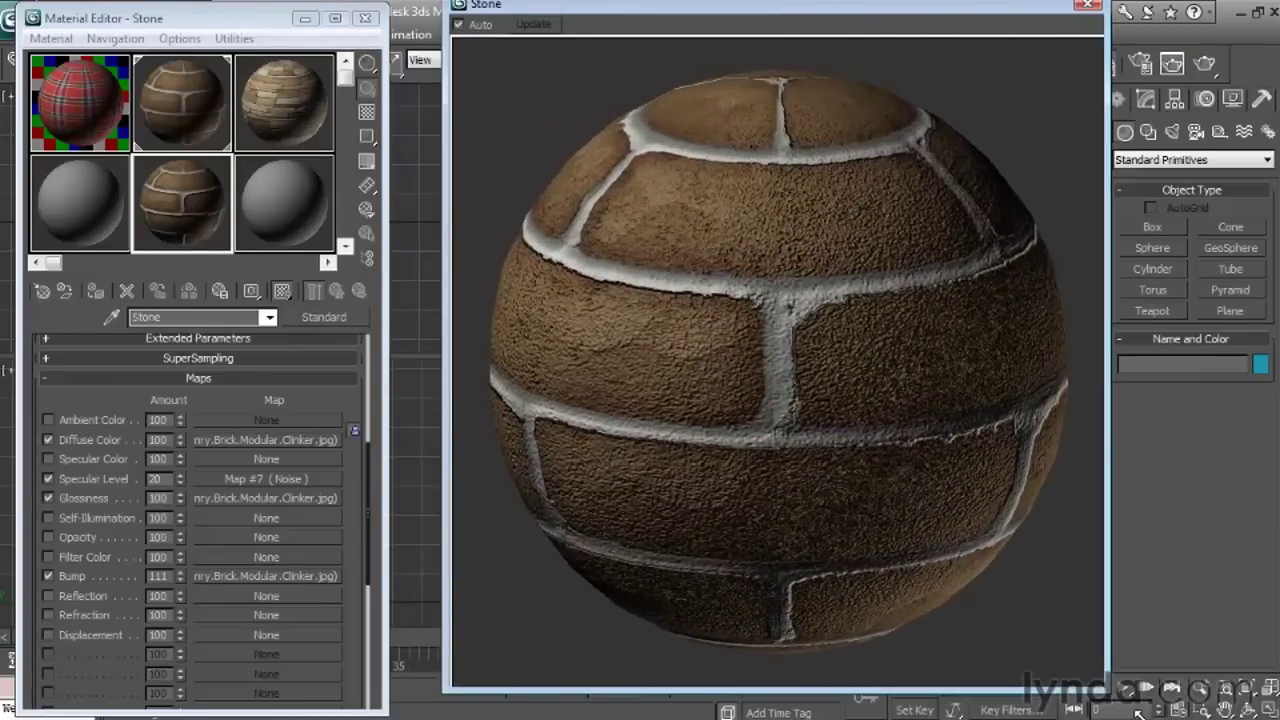
{"action": "left_click", "coordinate": [264, 576]}
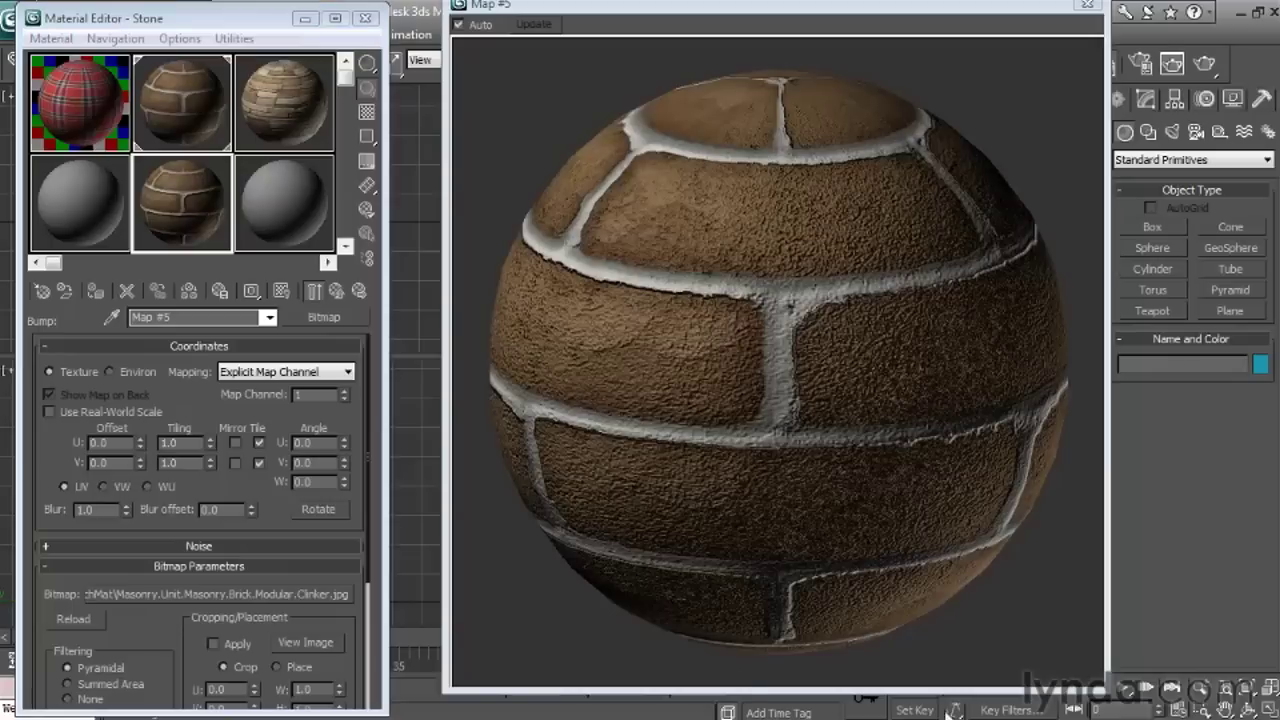
{"action": "mouse_move", "coordinate": [188, 292]}
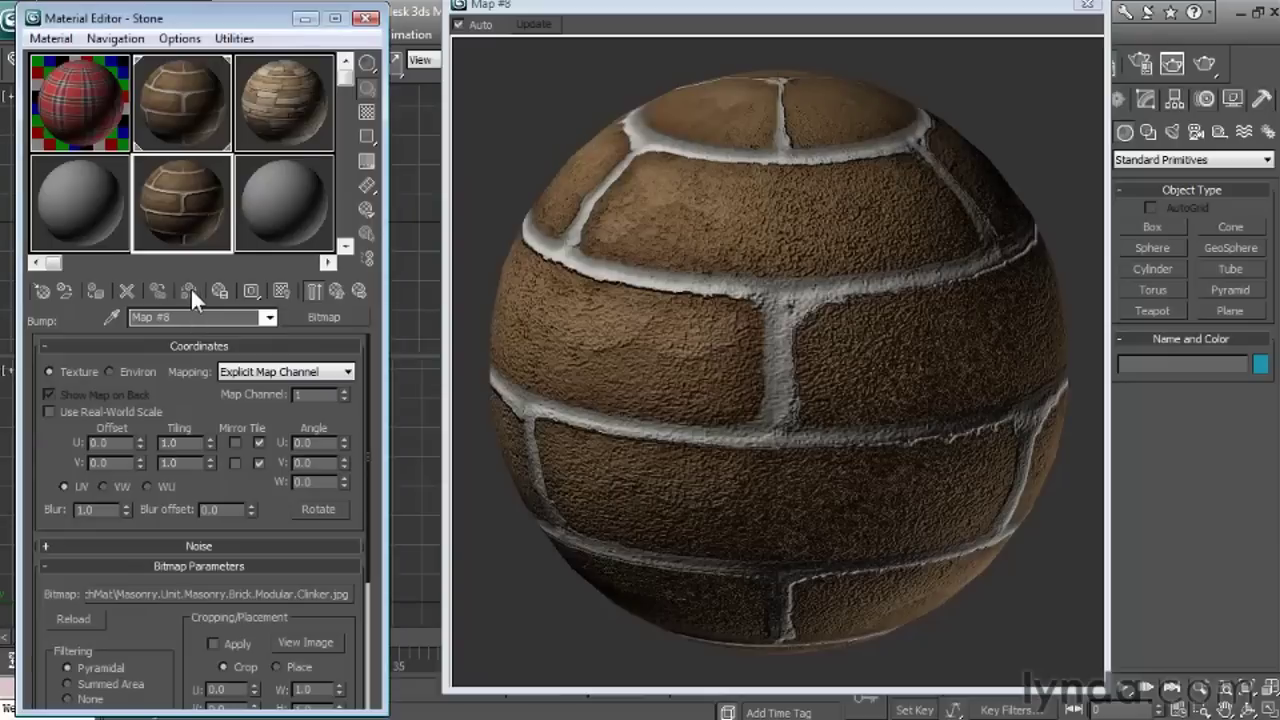
{"action": "mouse_move", "coordinate": [184, 340]}
{"action": "type", "text": "2"}
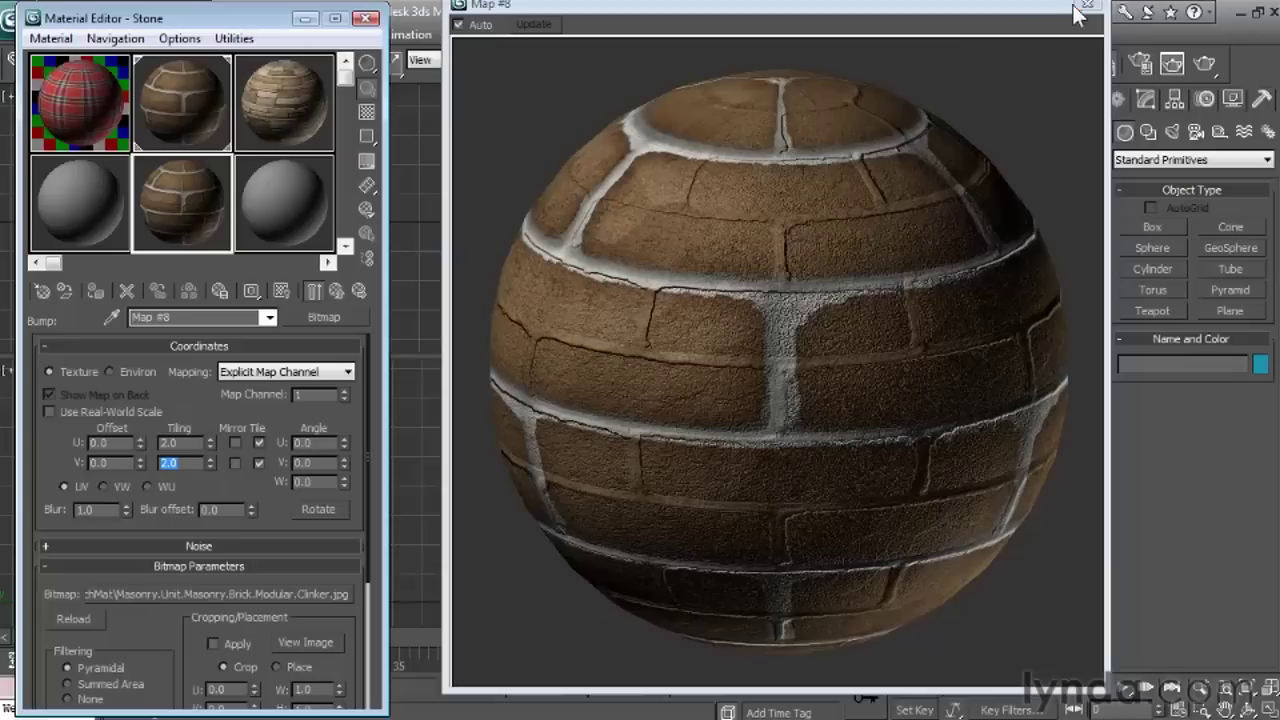
Step: Close the magnified sample window after tiling the bump map 2.0 in U and V
{"action": "left_click", "coordinate": [1088, 4]}
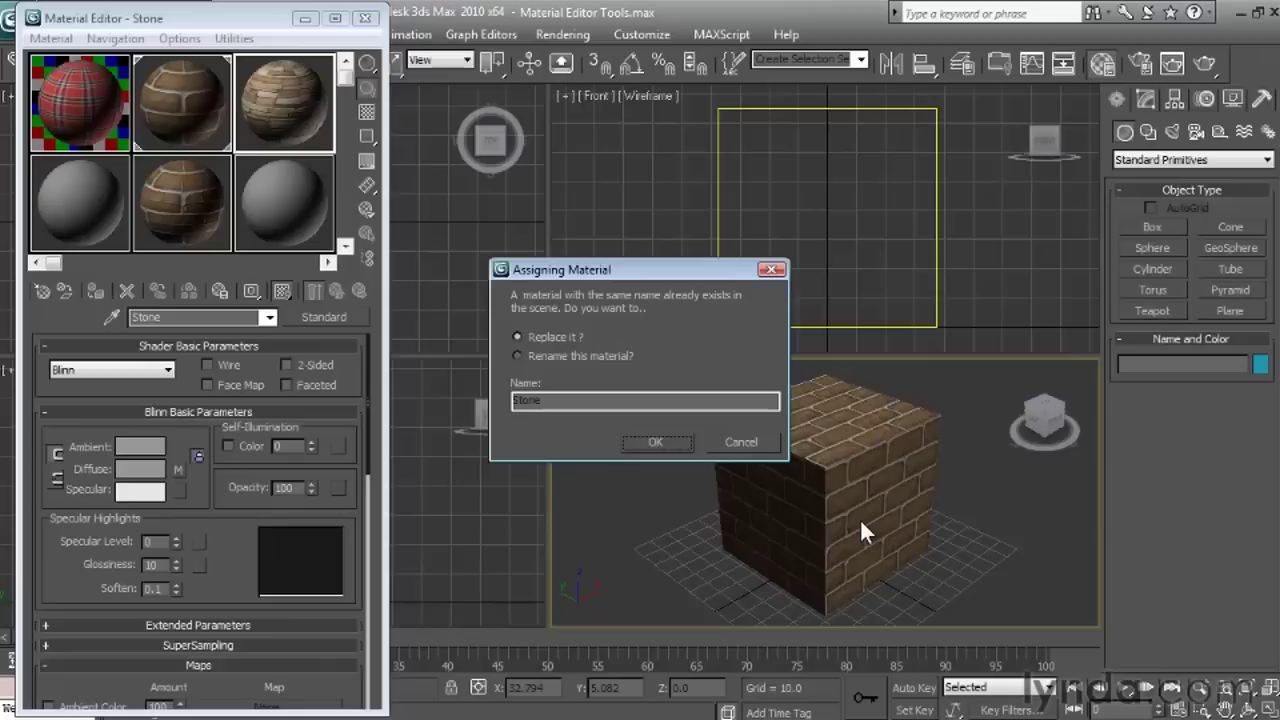
Step: Cancel the Assigning Material prompt about replacing the same-named Stone material
{"action": "left_click", "coordinate": [656, 442]}
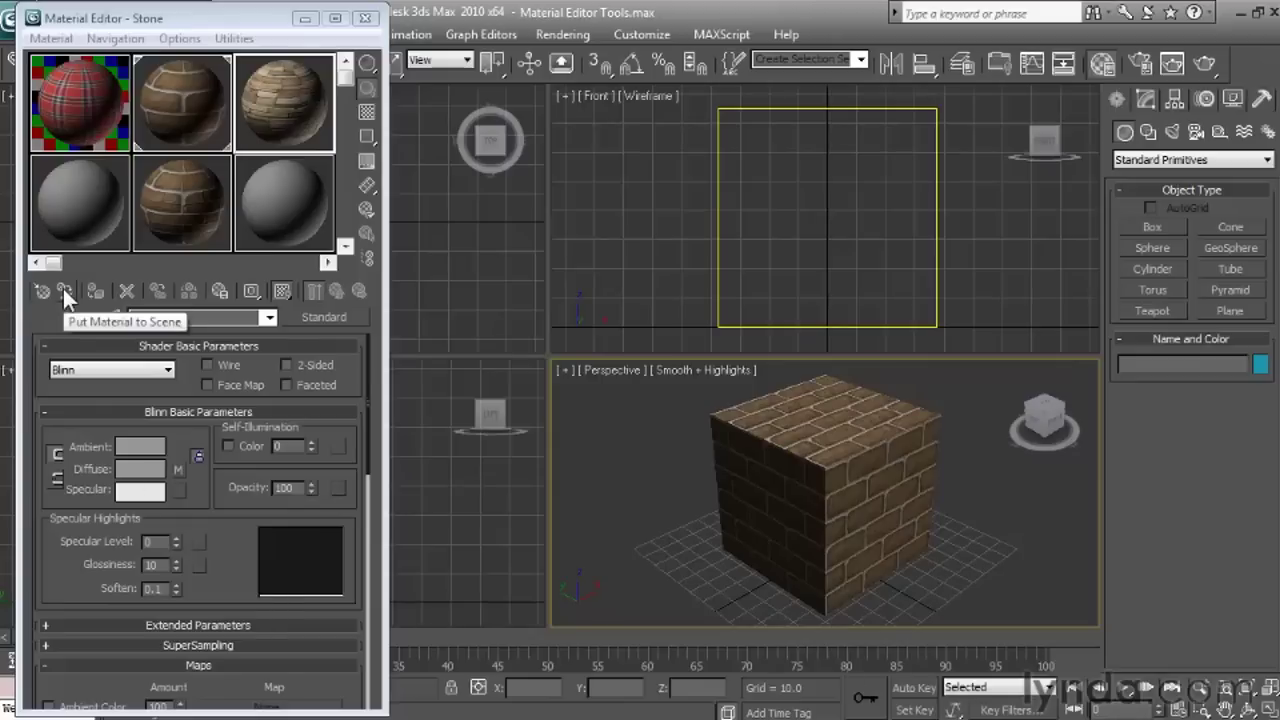
Step: Put the edited Stone material to the scene so the box shows the finer, lighter brick
{"action": "left_click", "coordinate": [64, 292]}
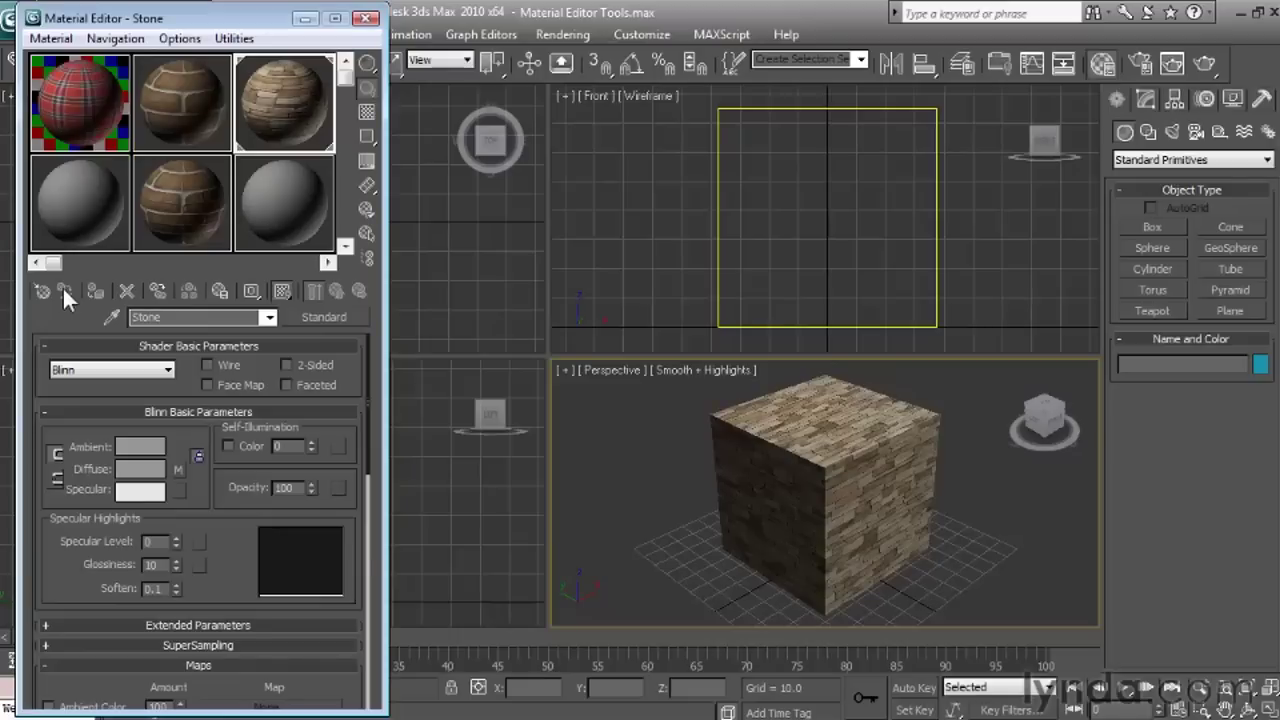
{"action": "mouse_move", "coordinate": [220, 292]}
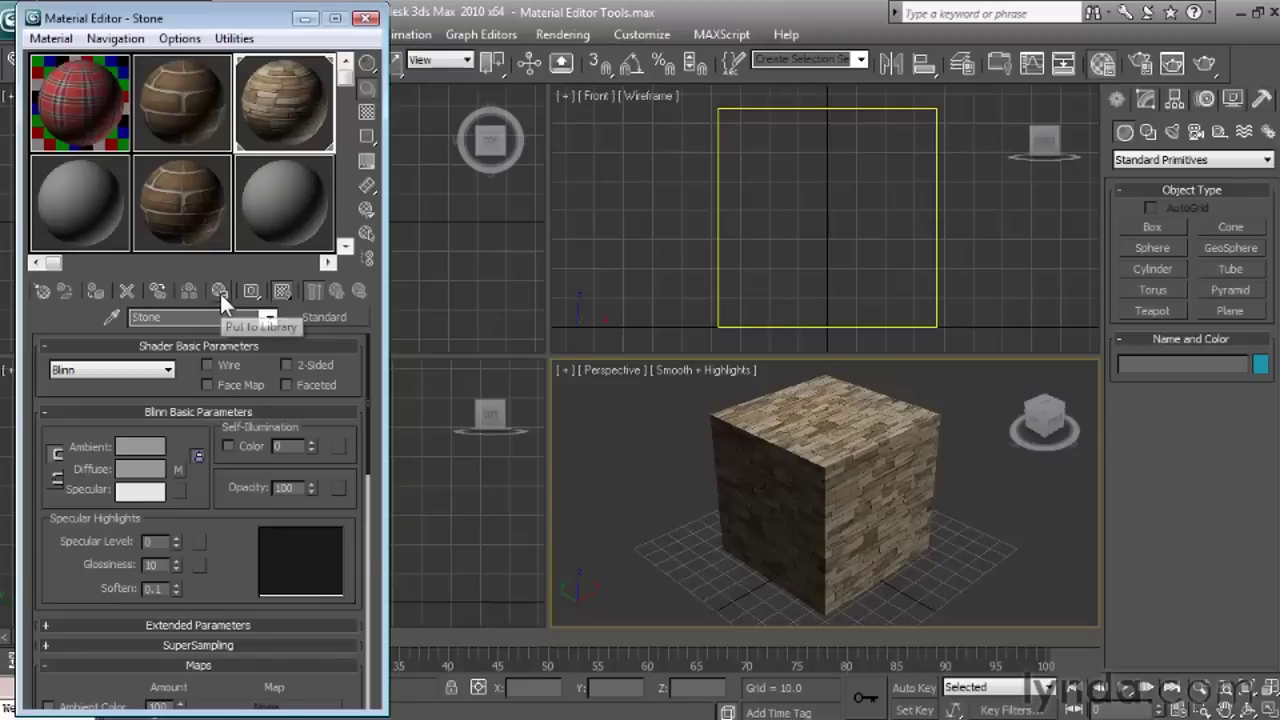
{"action": "mouse_move", "coordinate": [220, 300]}
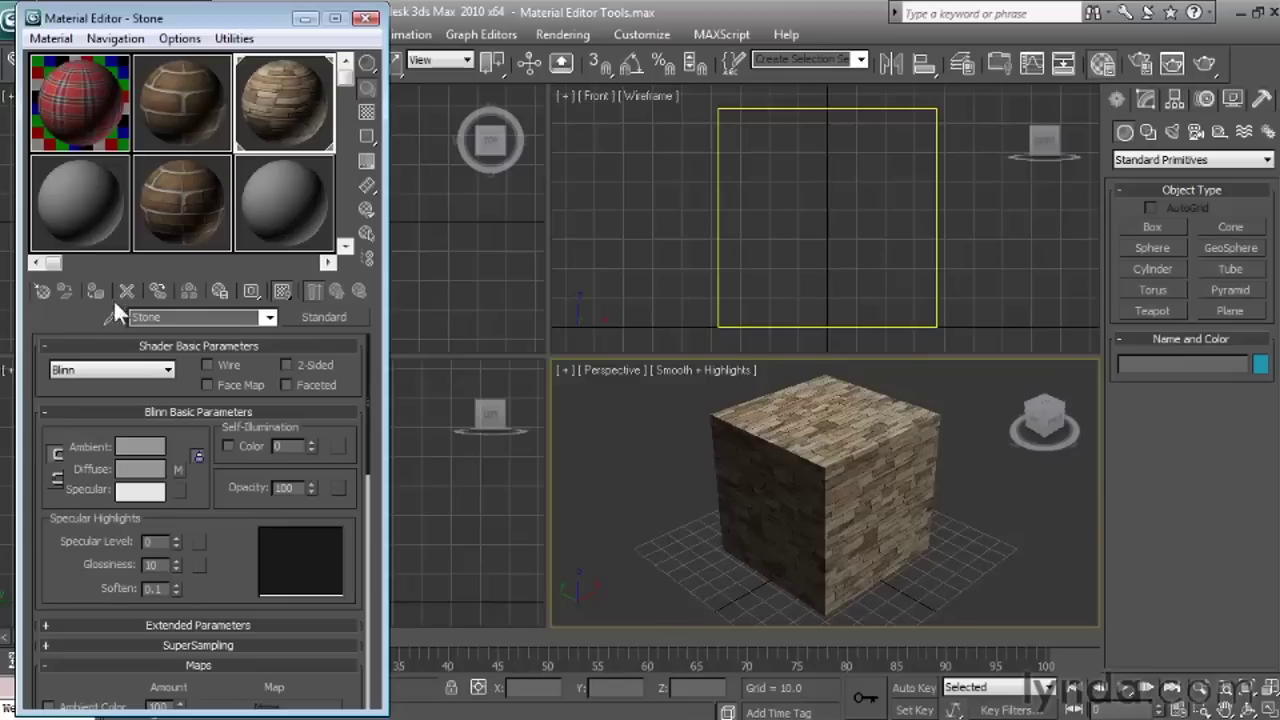
{"action": "mouse_move", "coordinate": [128, 292]}
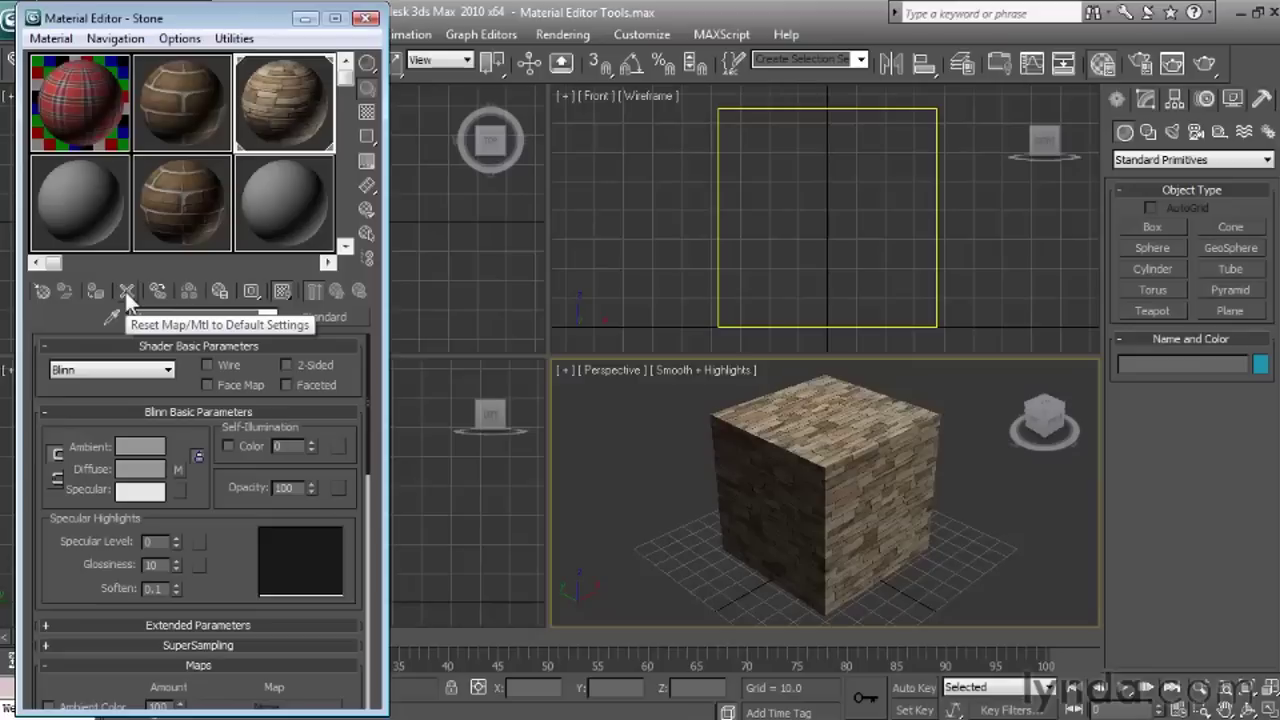
Step: Reset the Stone slot to a default material, affecting only the editor slot so the box keeps its brick
{"action": "left_click", "coordinate": [128, 292]}
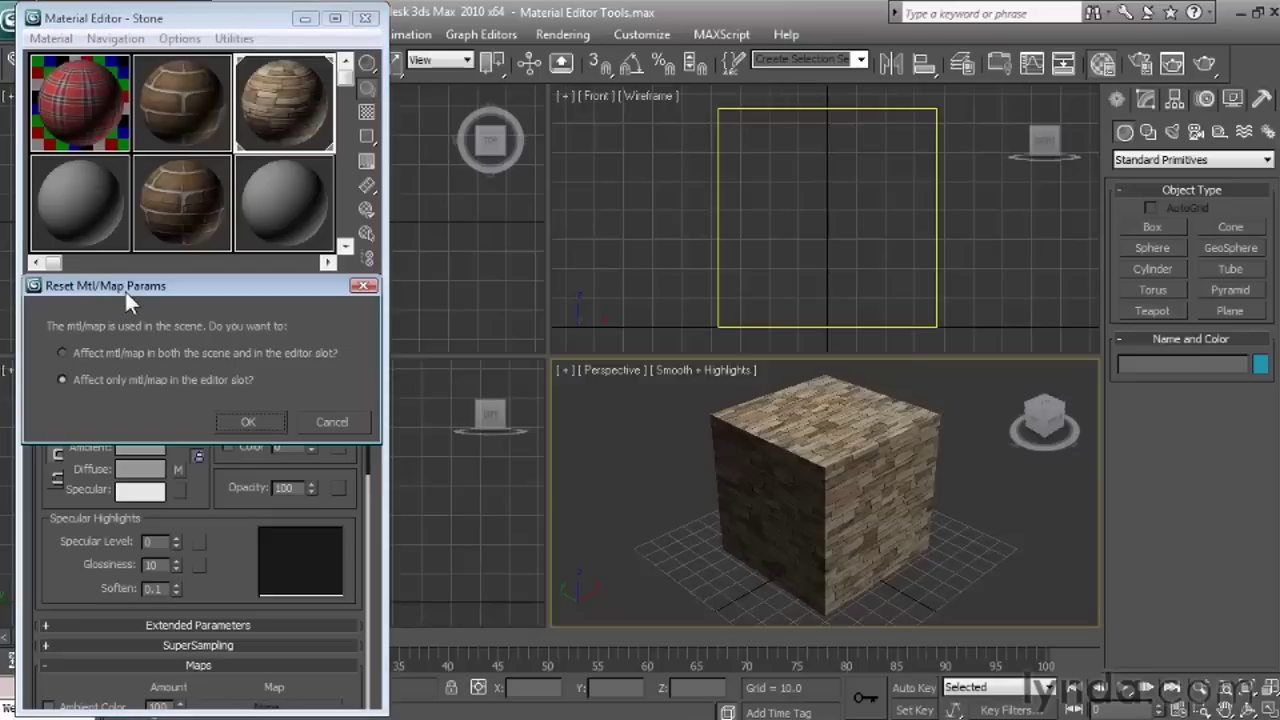
{"action": "left_click", "coordinate": [62, 352]}
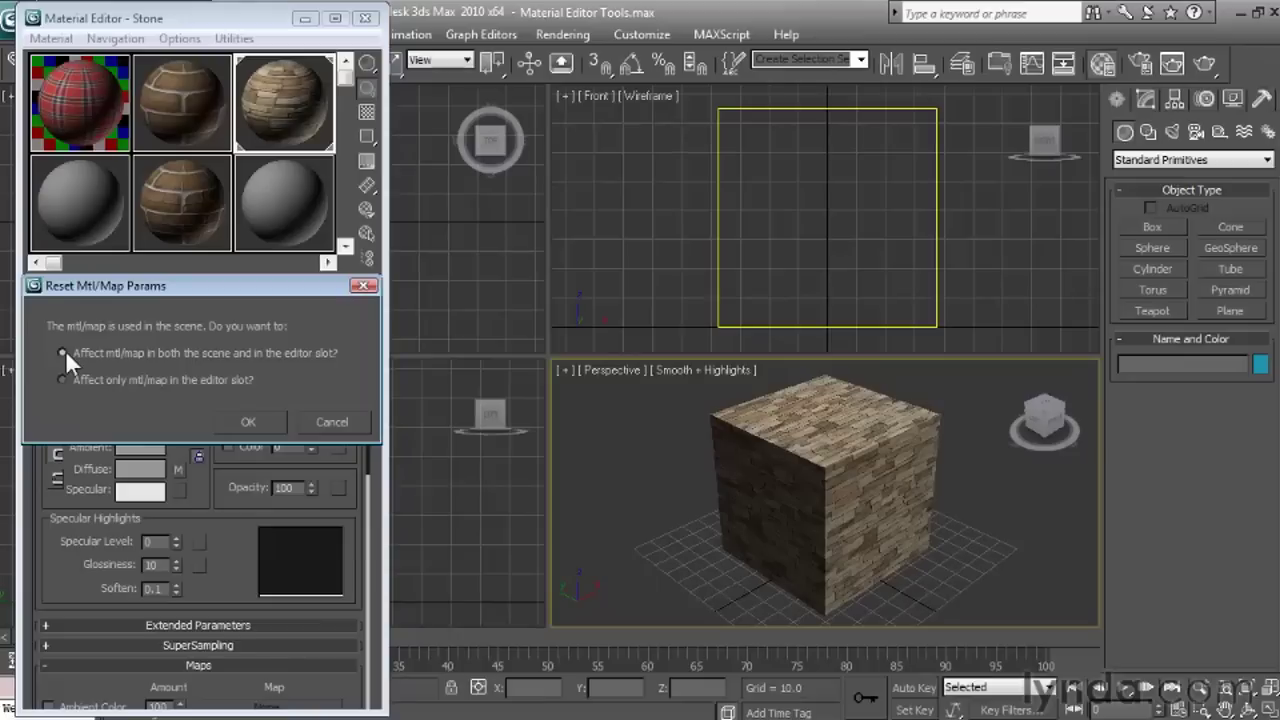
{"action": "left_click", "coordinate": [62, 380]}
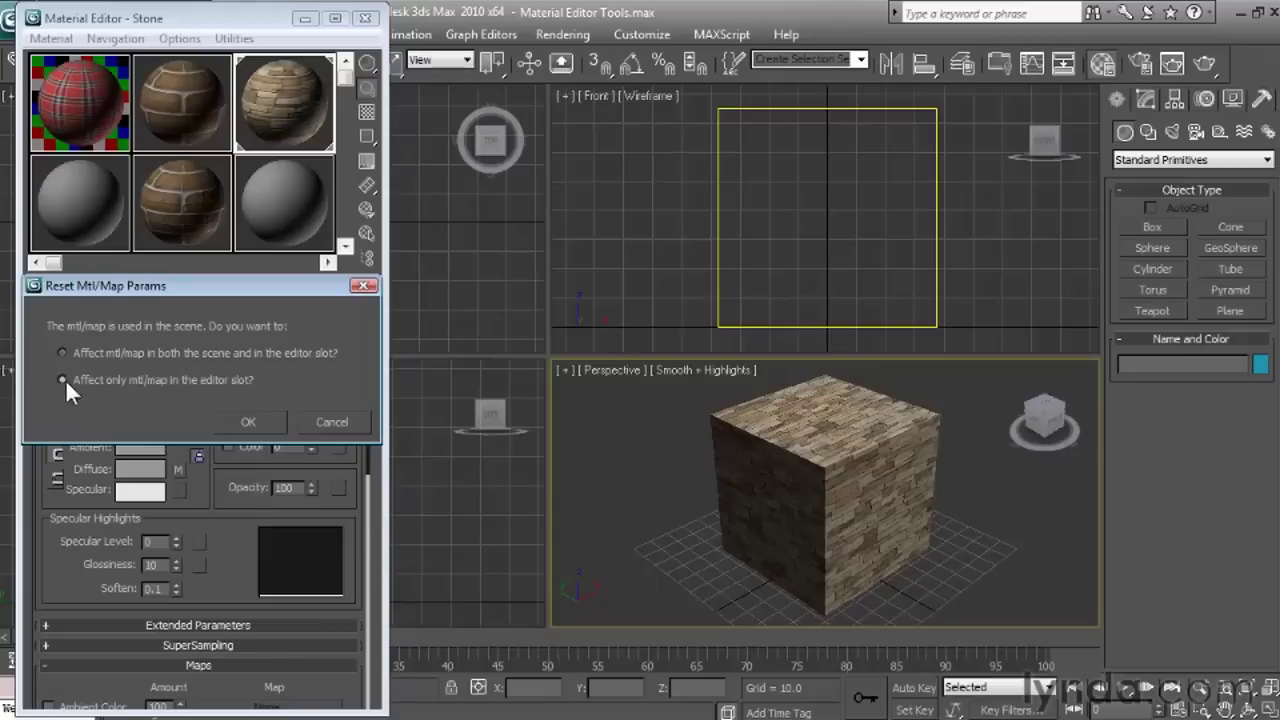
{"action": "left_click", "coordinate": [248, 420]}
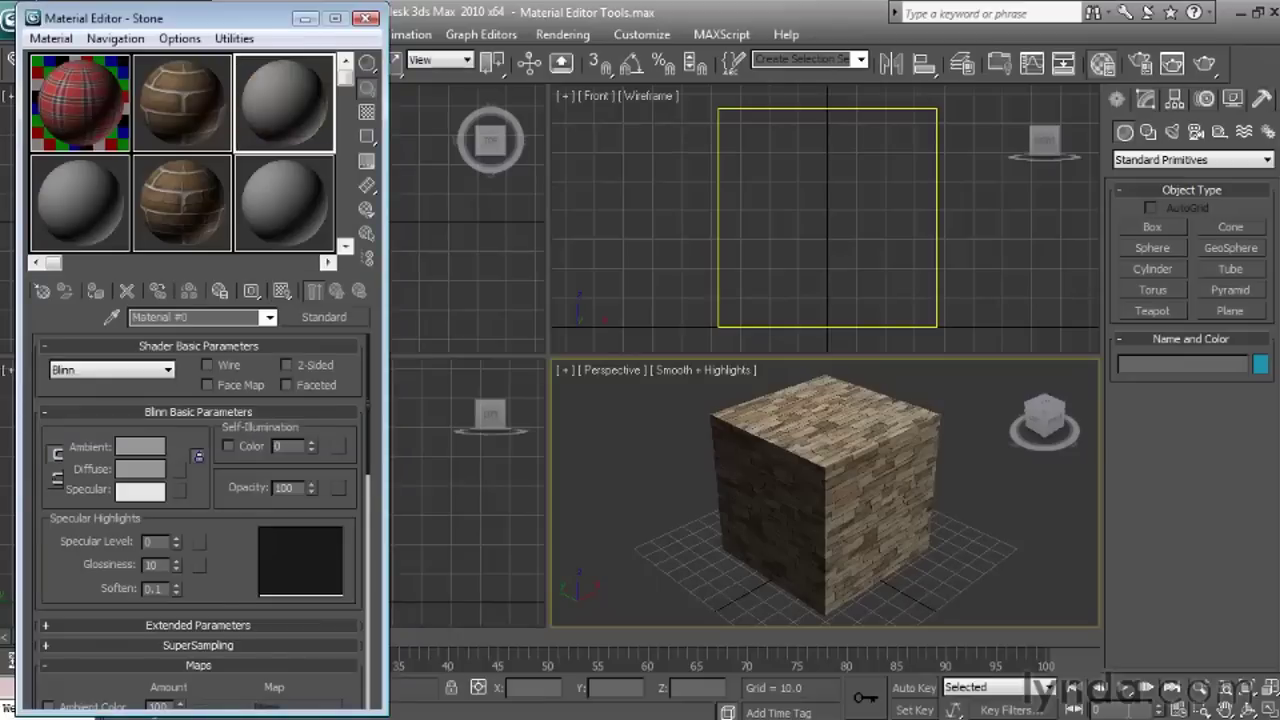